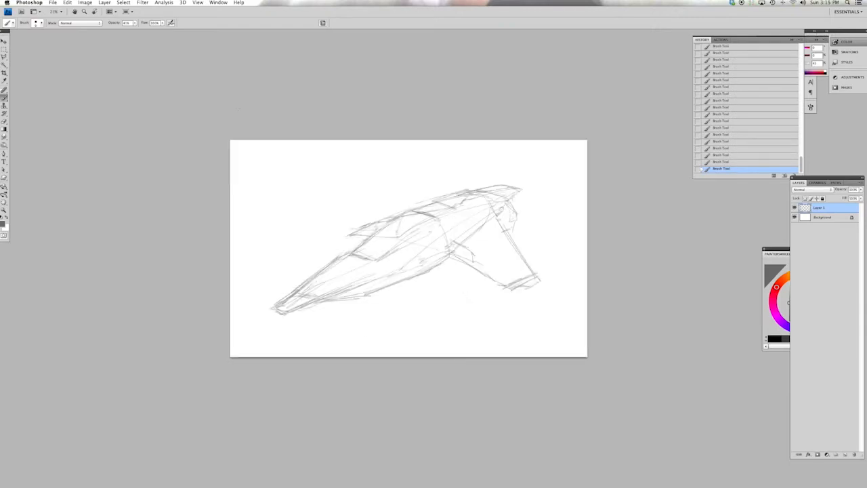
- Switch to full-screen view with menu bar and draw the first perspective guide line
click(198, 3)
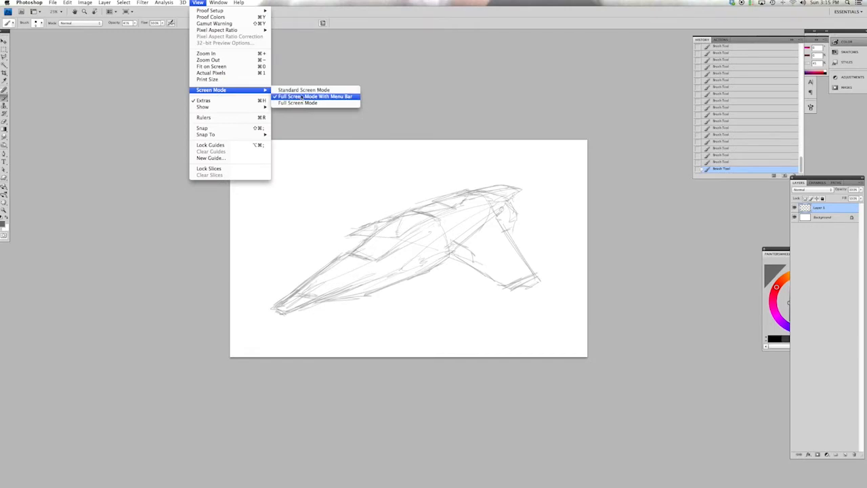
click(314, 96)
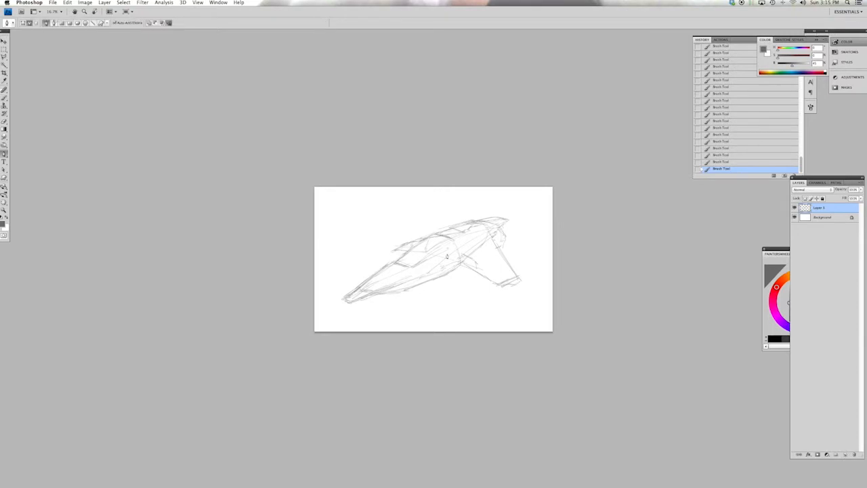
drag(412, 299, 546, 224)
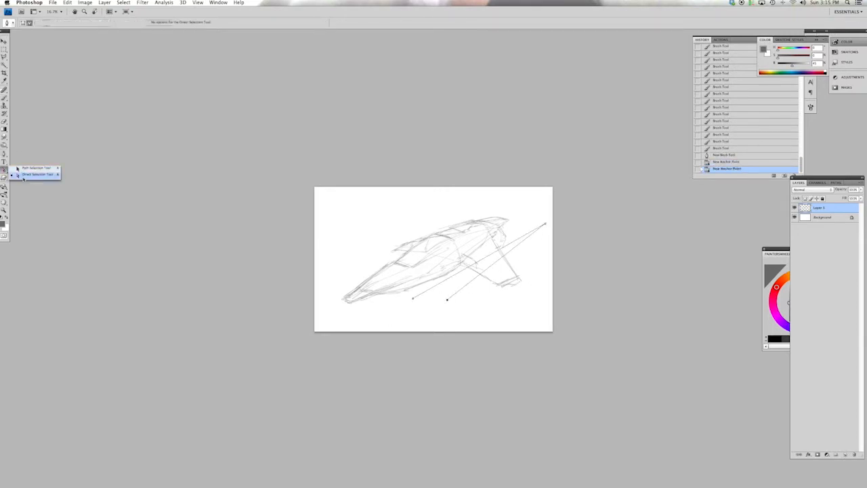
- Drag the line endpoints together into one vanishing point right of the ship
click(37, 168)
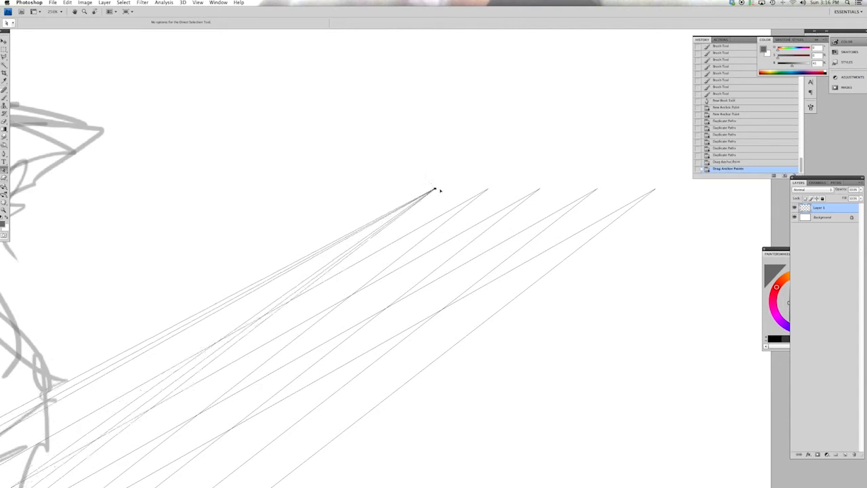
drag(434, 190, 535, 192)
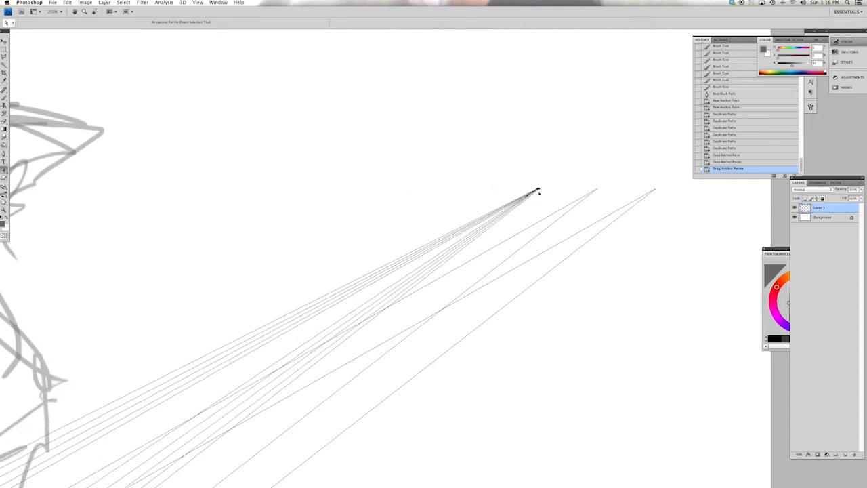
drag(535, 193, 596, 191)
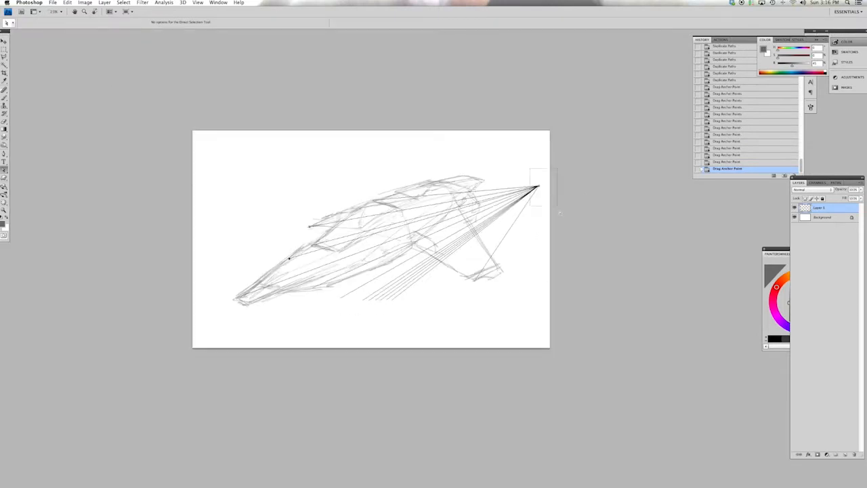
- Move the vanishing point of the duplicated lines up and outside the canvas
drag(535, 188, 651, 109)
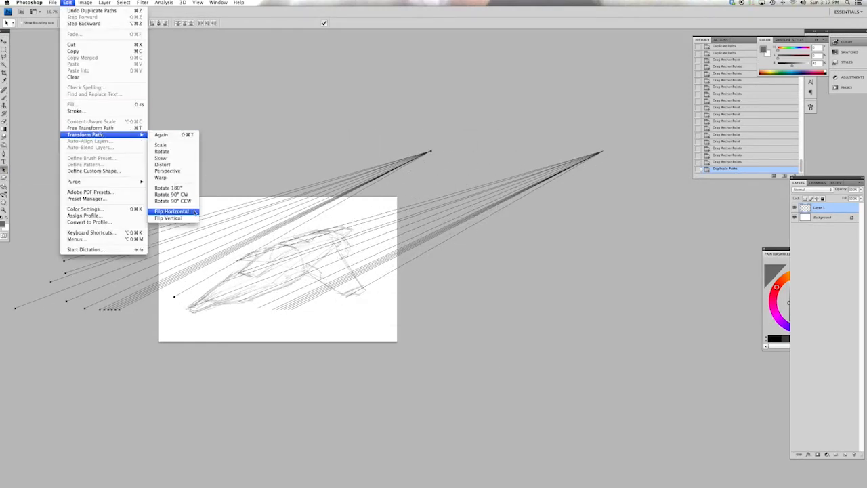
- Flip the duplicated lines horizontally, aligning them with the ship's top edge and wing tip
click(171, 211)
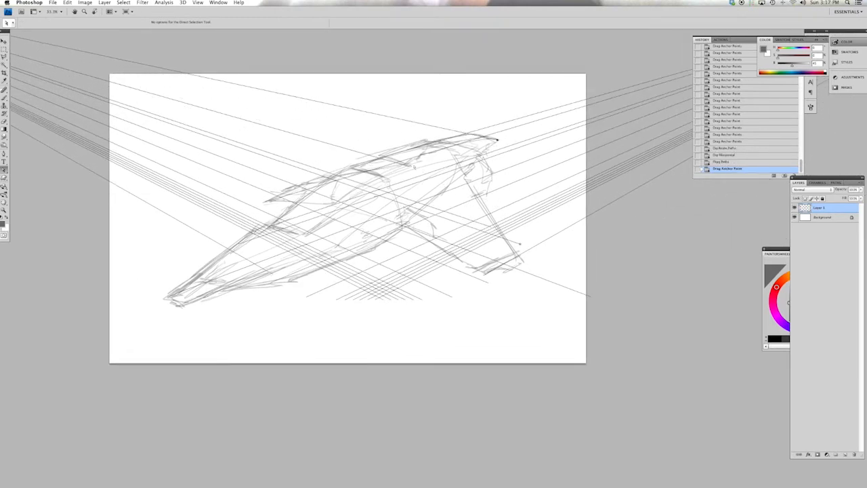
drag(413, 166, 522, 263)
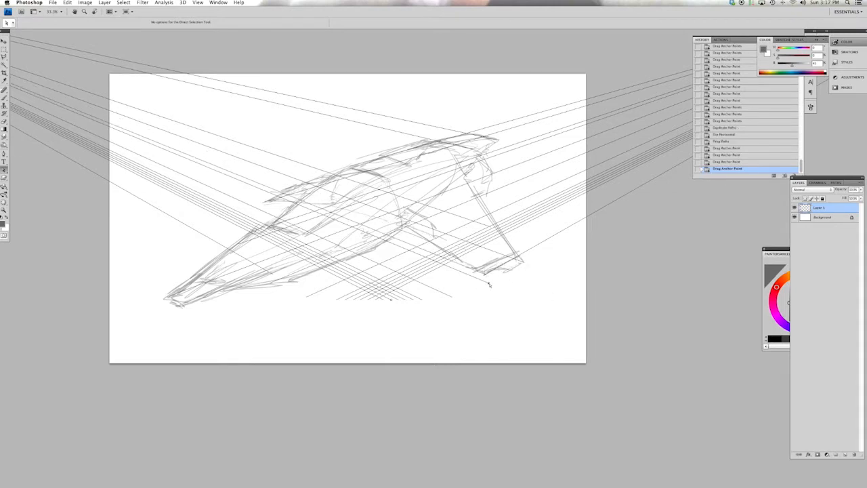
drag(489, 284, 181, 307)
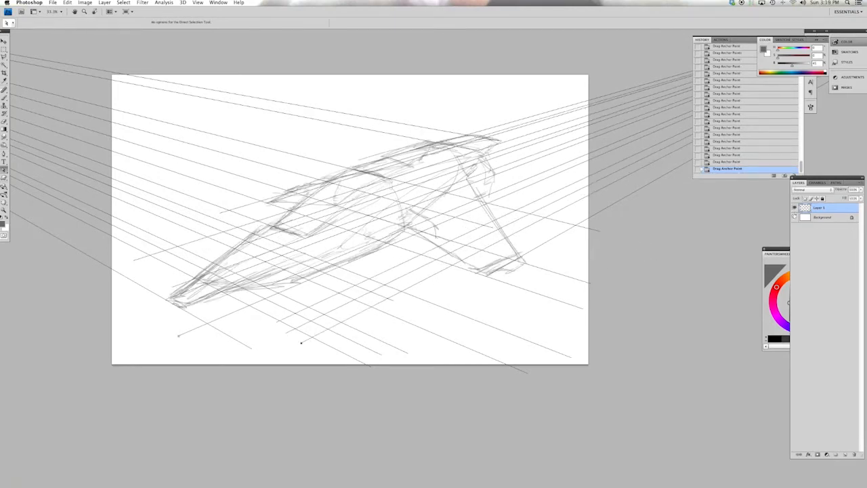
- Open a menu from the menu bar to begin stroking the guide paths
click(85, 3)
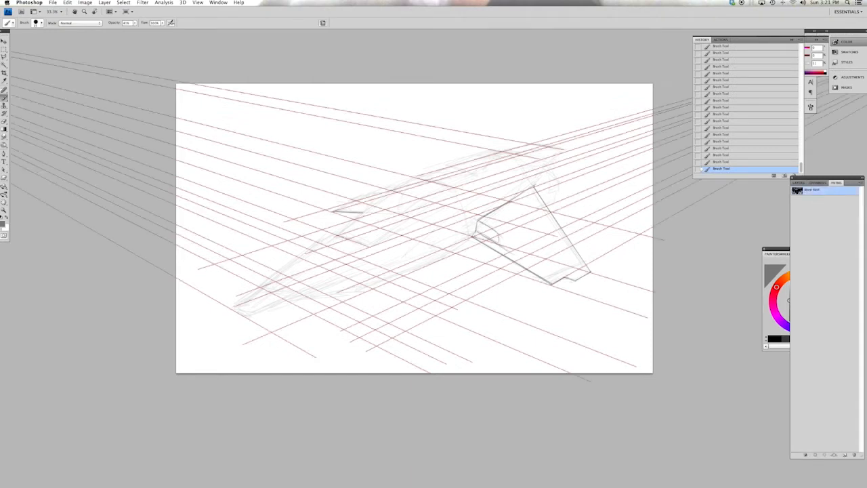
- Brush a clean wing edge along the red perspective grid
drag(345, 204, 608, 292)
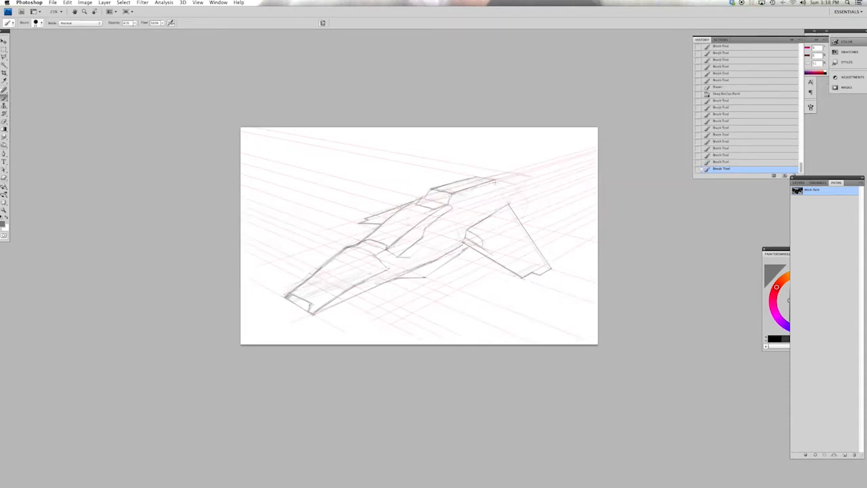
- Add hull, cockpit and nose detail lines, erase strays, and draw a perspective line
drag(475, 183, 522, 176)
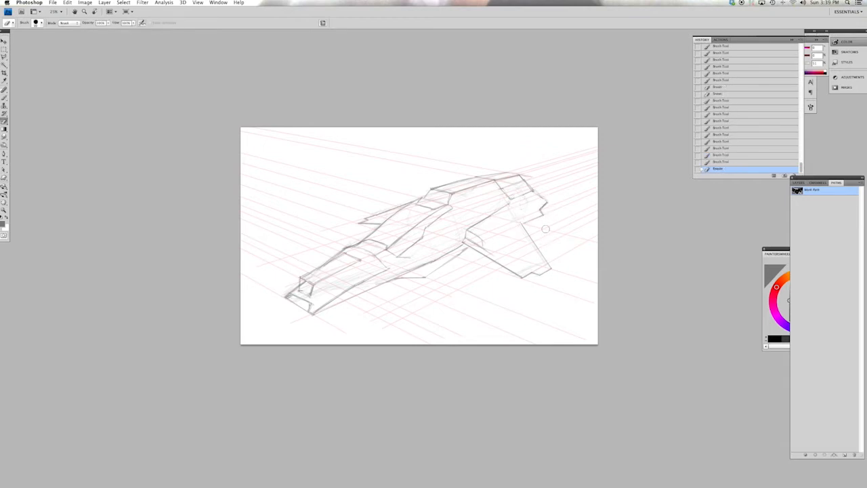
drag(447, 210, 414, 258)
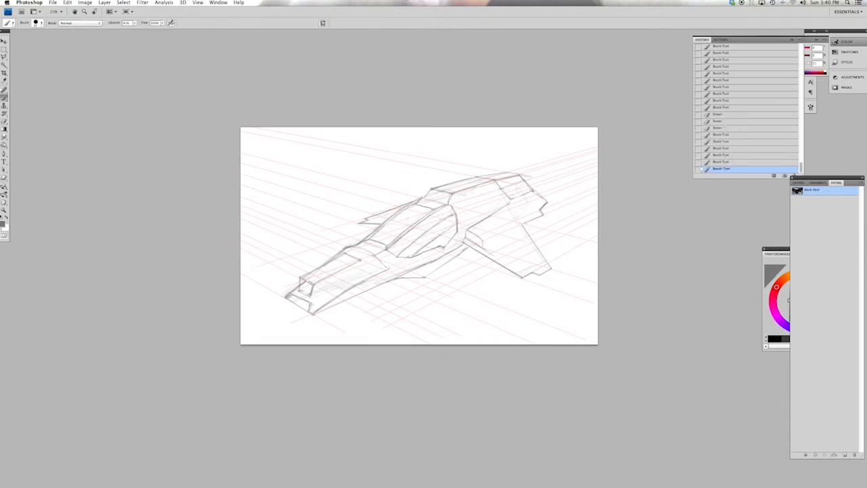
drag(448, 217, 305, 312)
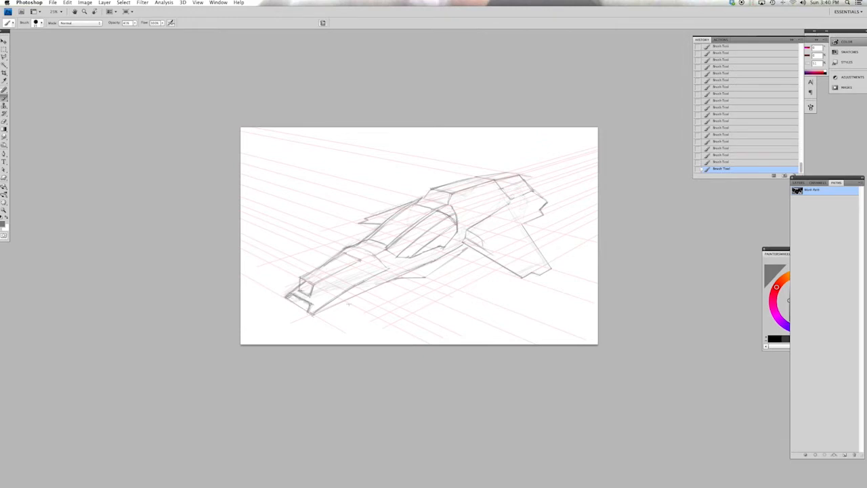
drag(509, 203, 464, 237)
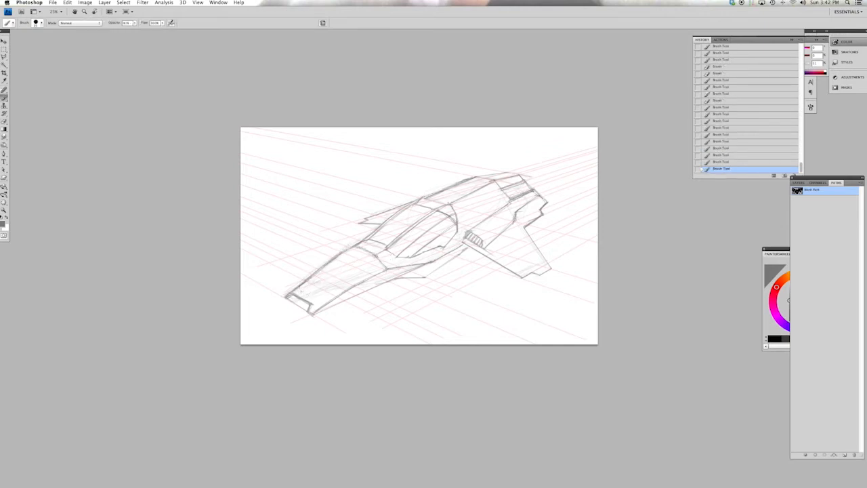
drag(308, 299, 366, 257)
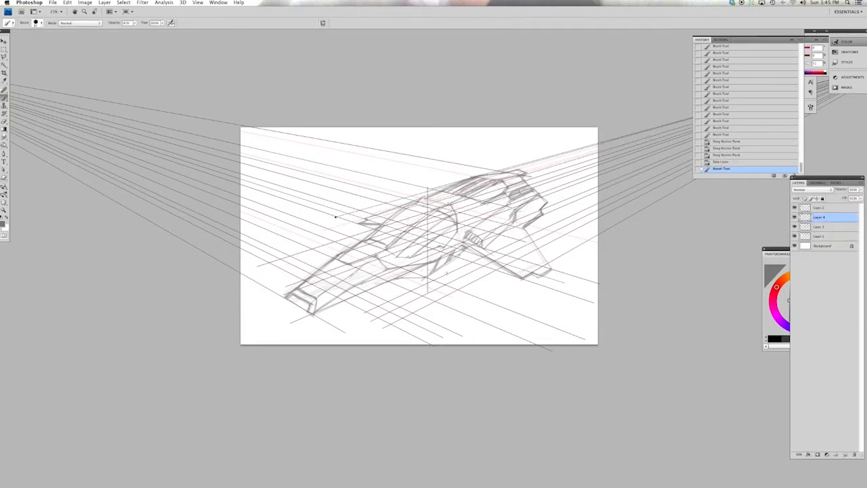
- Brush refined outline strokes over the ship's lower hull
drag(431, 295, 526, 231)
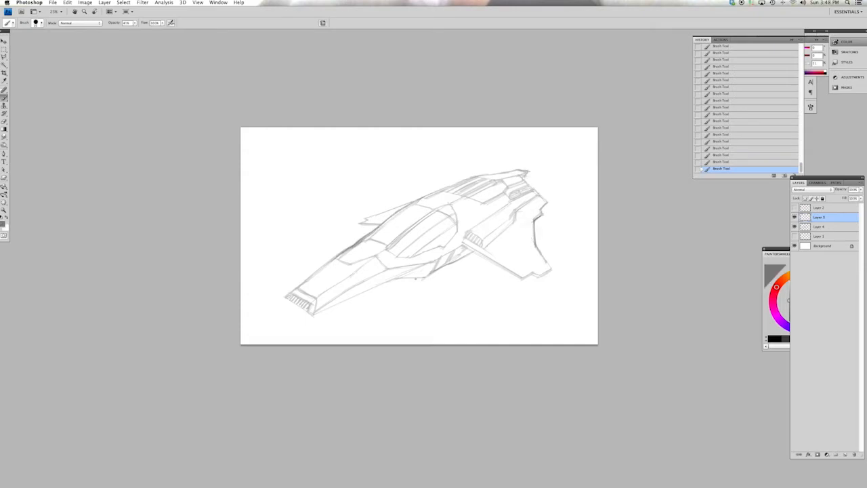
- Sketch extra tail and wingtip fins onto the ship drawing
drag(312, 312, 474, 254)
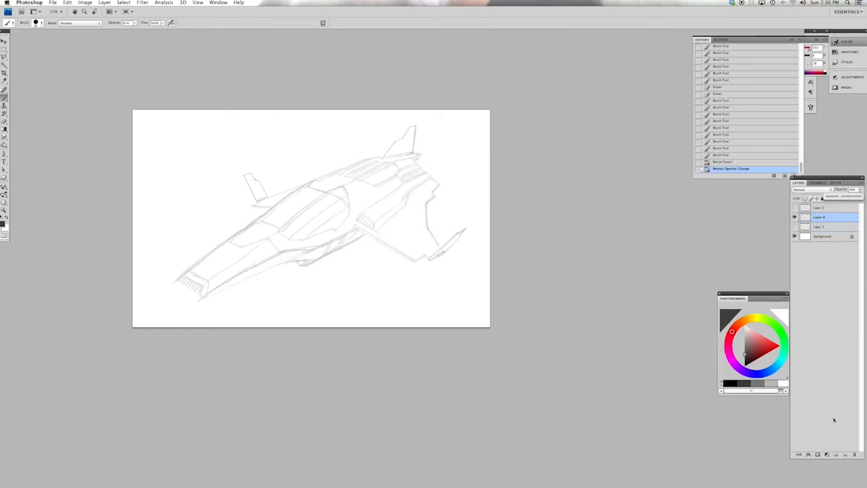
- Set the foreground painting colour to grey #a2a2a2 in the Color Picker
click(807, 48)
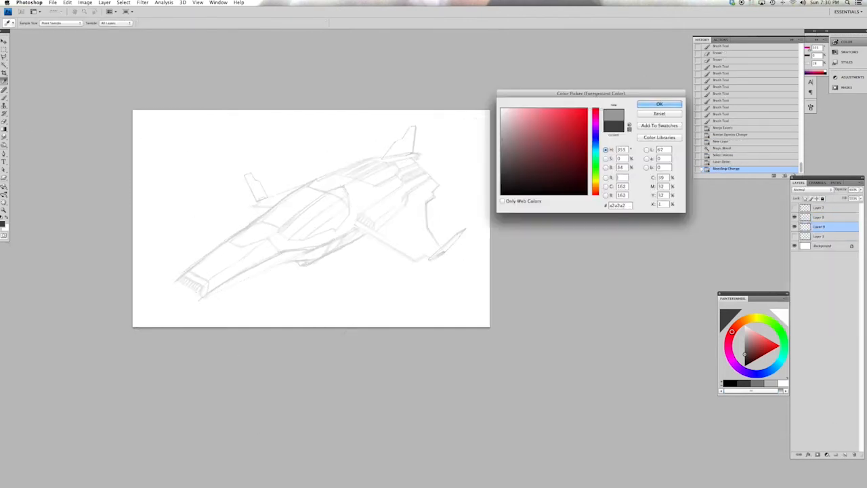
click(660, 103)
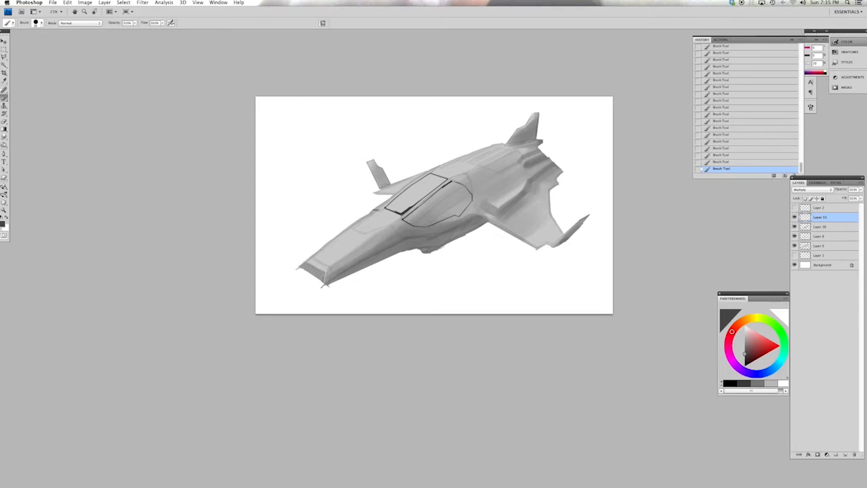
- Paint dark tone into the cockpit windows
drag(427, 175, 376, 207)
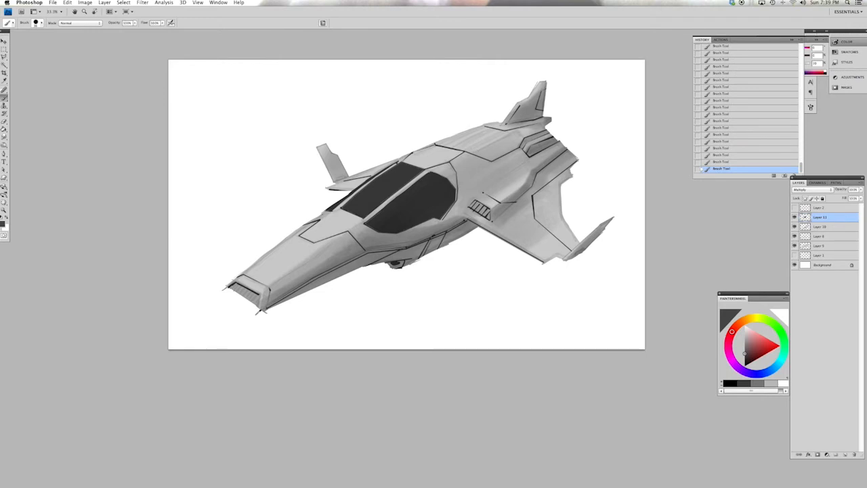
- Brush upper hull panel lines and nose intake vent slats onto the grey ship
drag(464, 146, 525, 132)
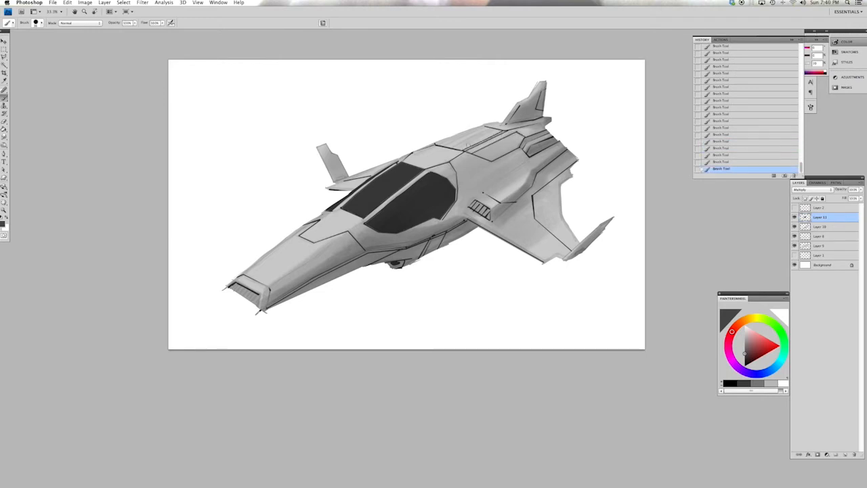
drag(448, 146, 495, 129)
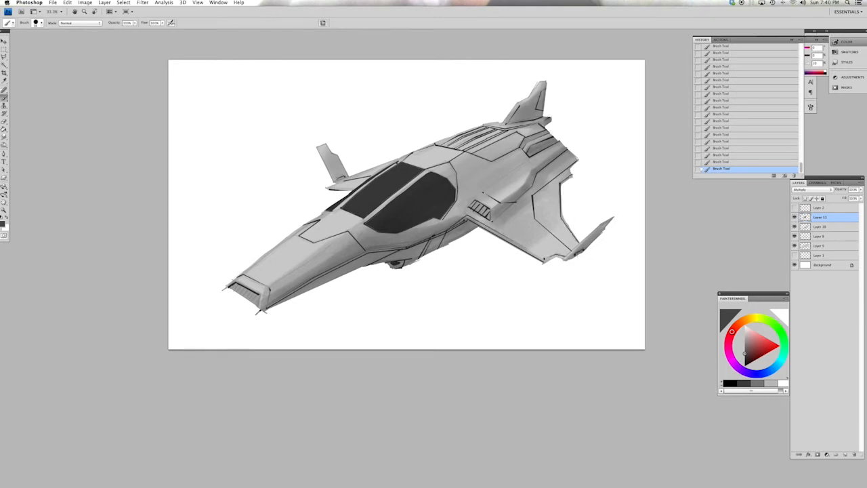
drag(234, 284, 261, 305)
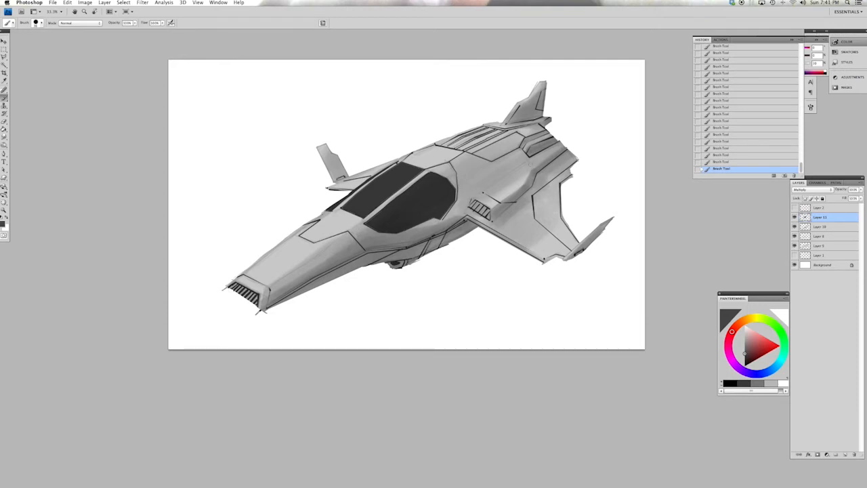
drag(475, 210, 556, 146)
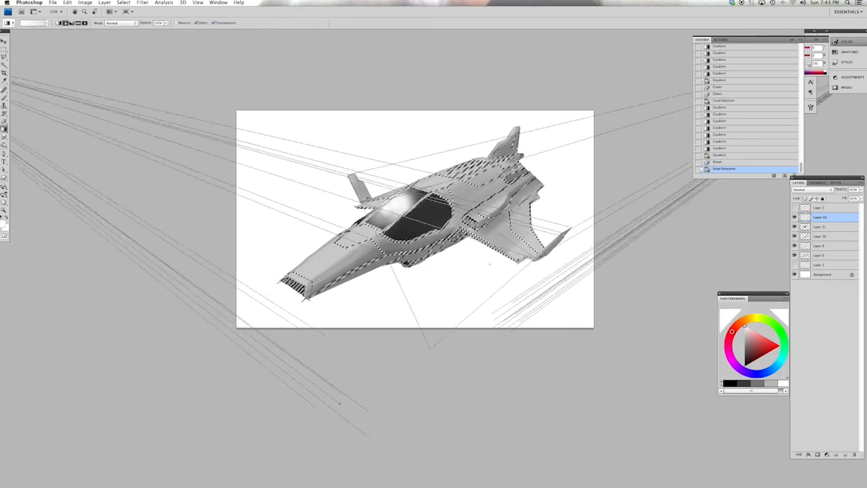
click(803, 189)
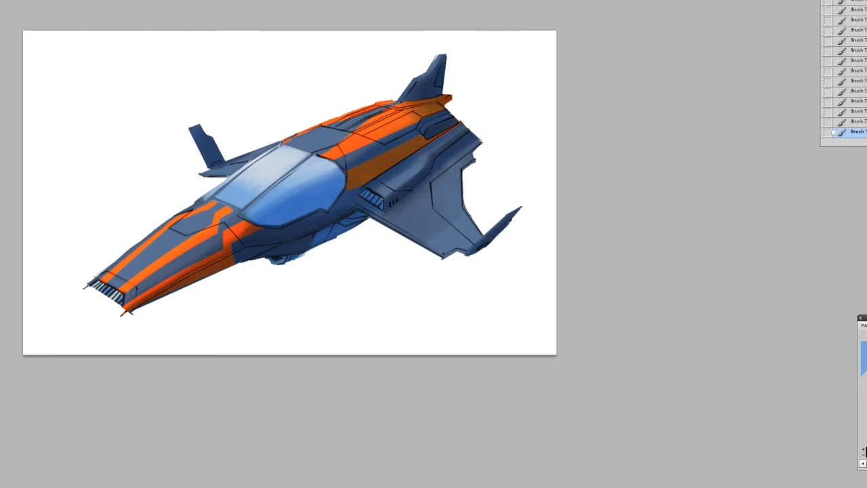
- Touch up the blue and orange paintwork across the hull with the brush
drag(217, 231, 332, 135)
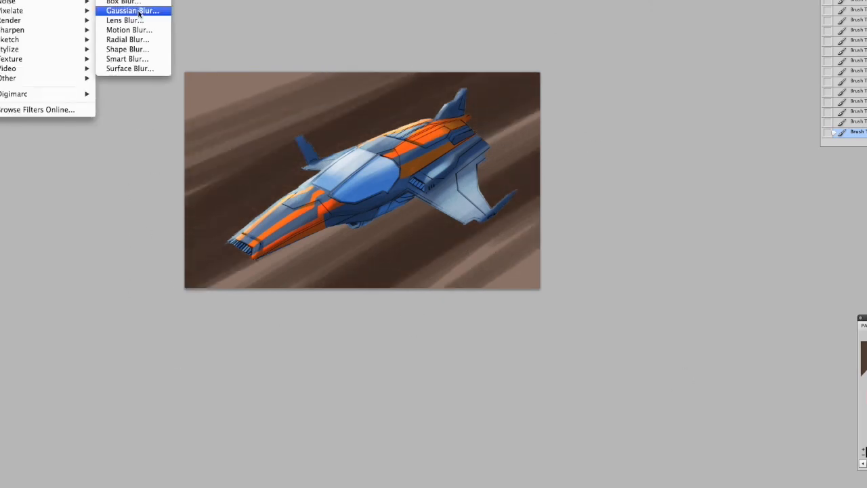
- Apply Motion Blur at a 34° angle and 882-pixel distance
click(129, 30)
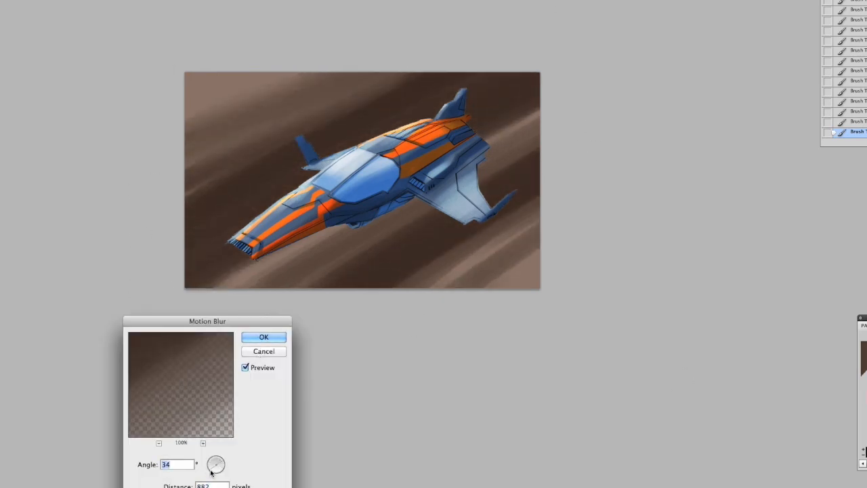
click(264, 336)
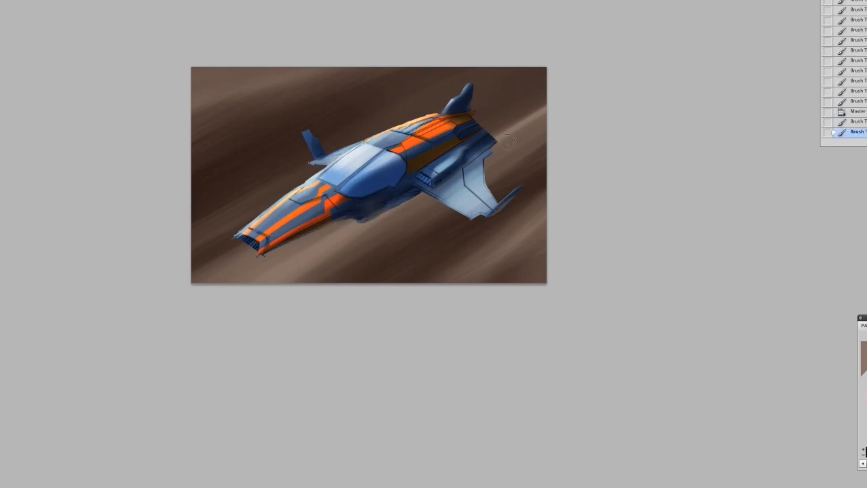
- Add a new merged layer at the top of the Layers panel stack
click(857, 131)
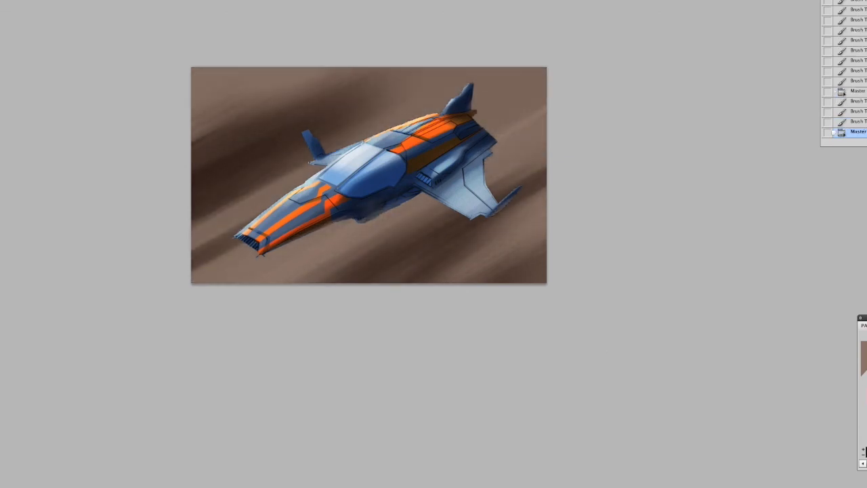